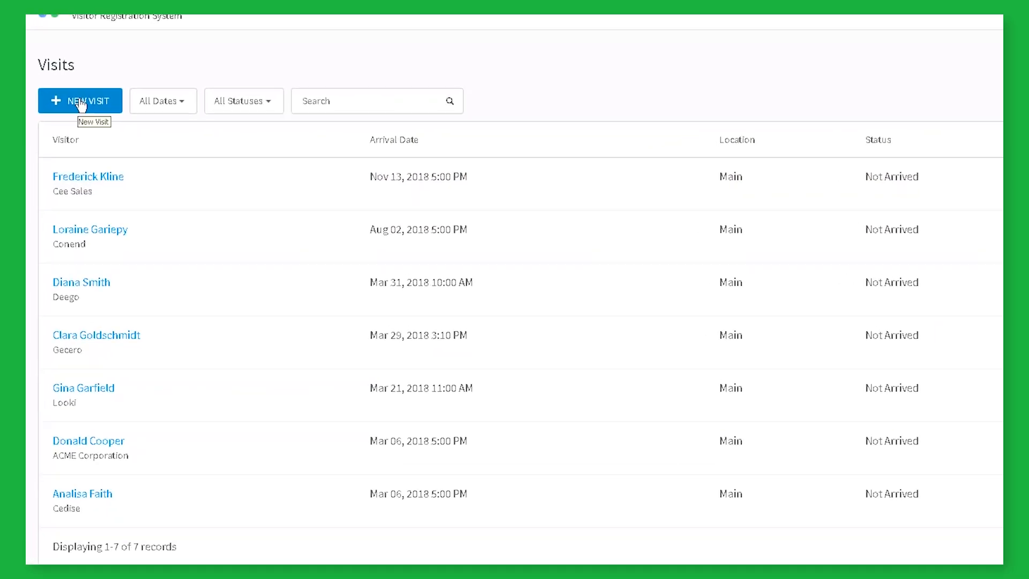
pyautogui.click(80, 101)
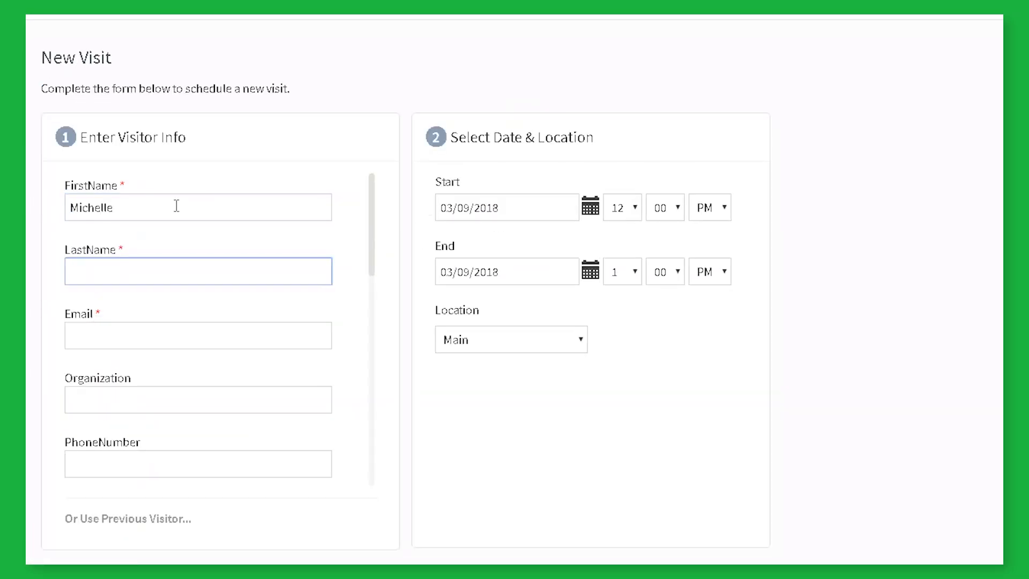
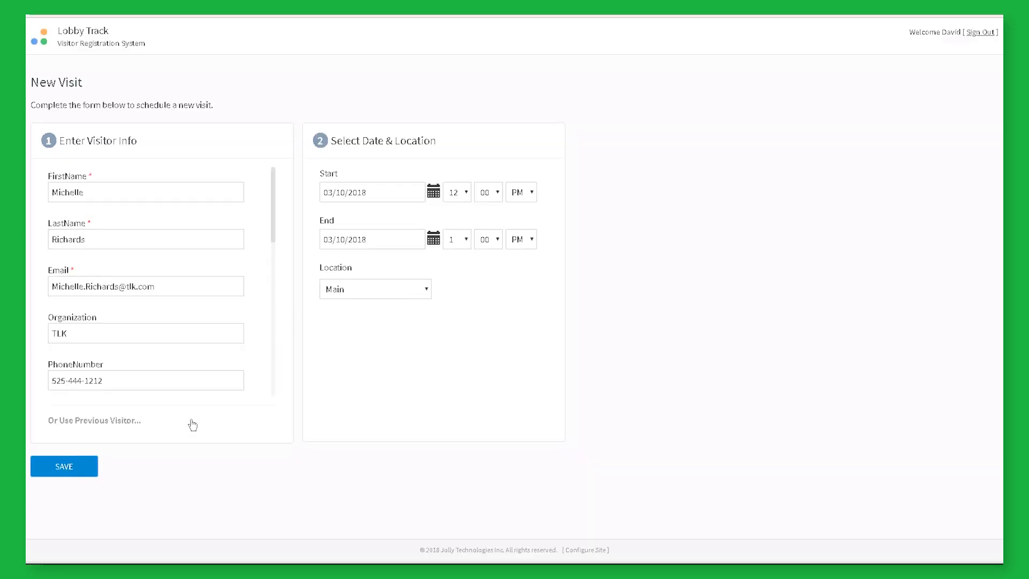
pyautogui.click(63, 466)
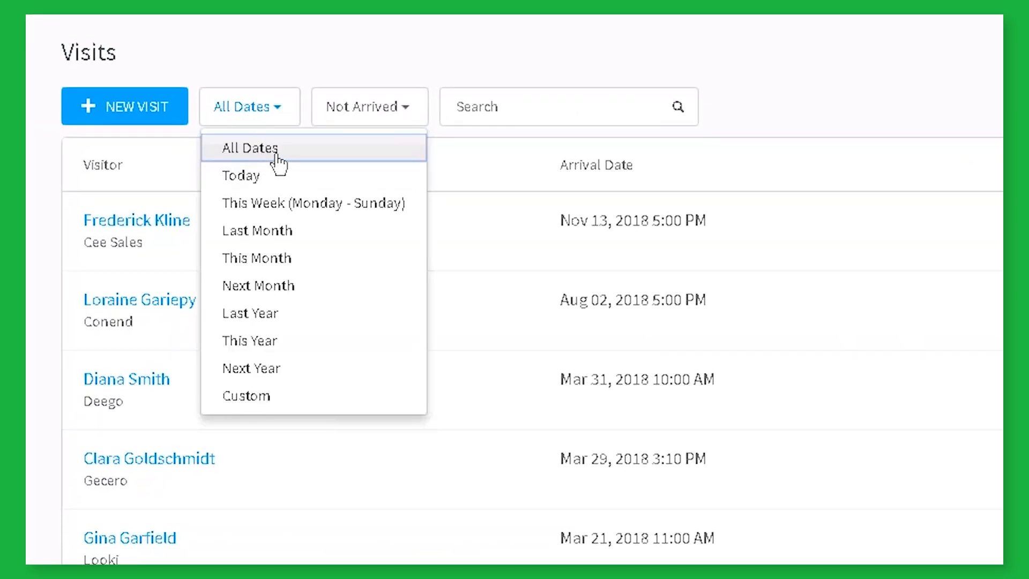
# Widen the Not Arrived visits list to cover All Dates
pyautogui.click(368, 106)
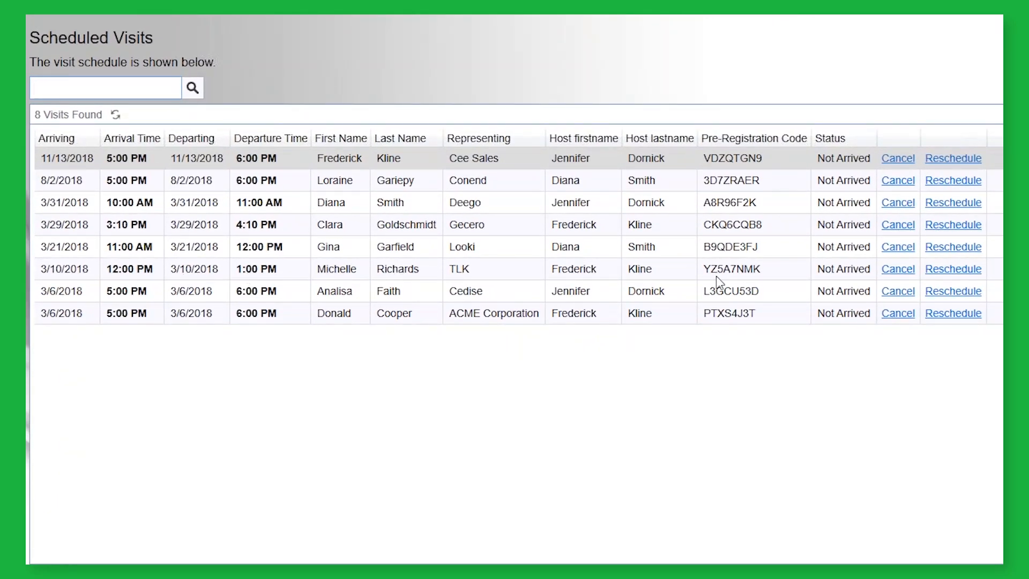
pyautogui.moveTo(536, 270)
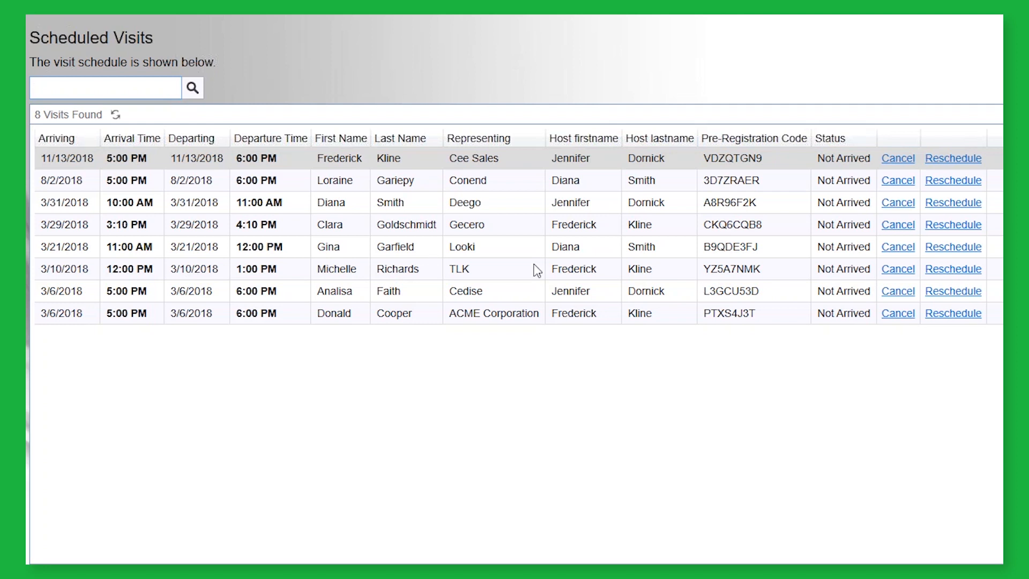
# Focus the search box of the desktop Scheduled Visits pre-registration view
pyautogui.click(105, 87)
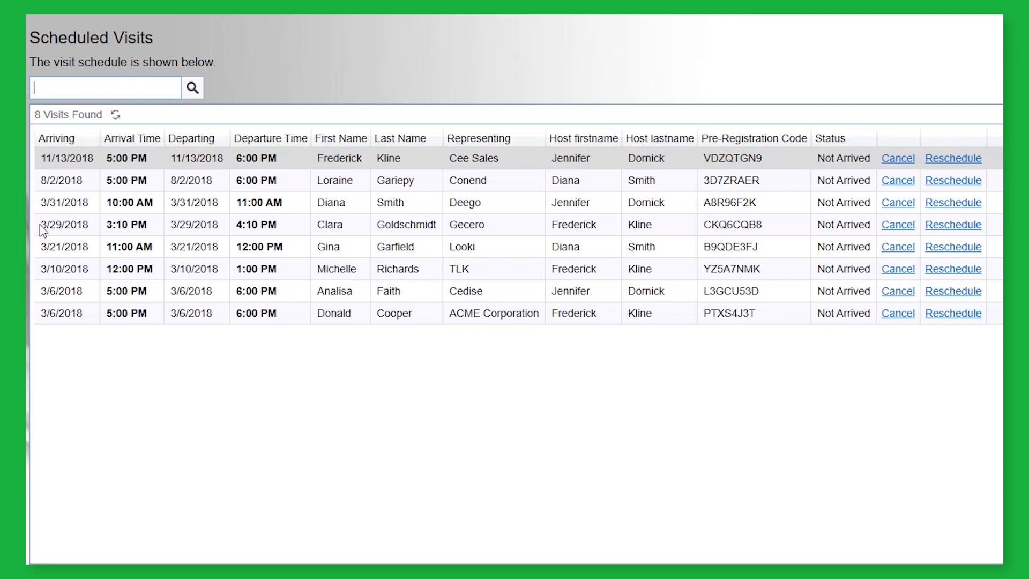